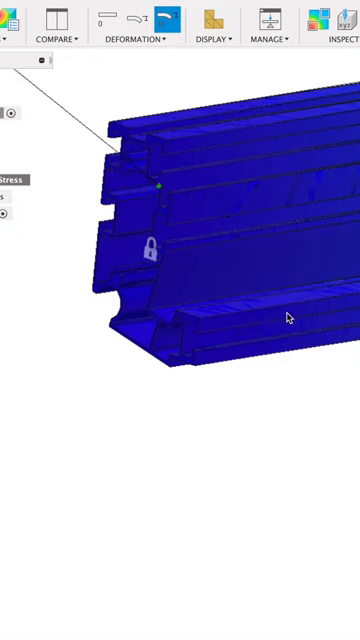
mouse_move(83, 410)
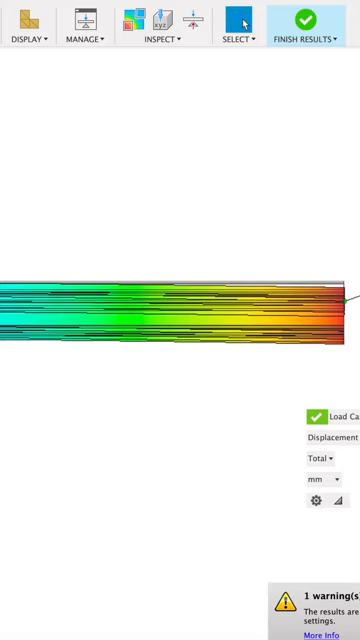
mouse_move(149, 354)
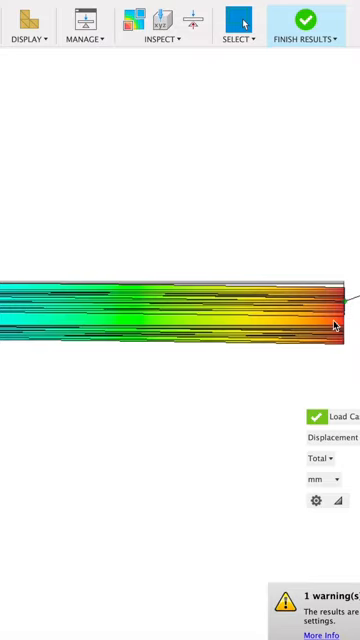
mouse_move(333, 324)
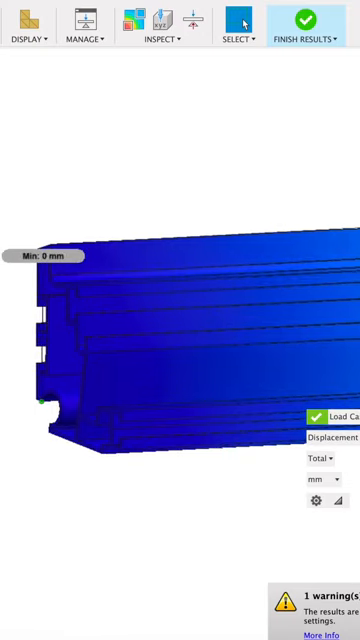
mouse_move(174, 391)
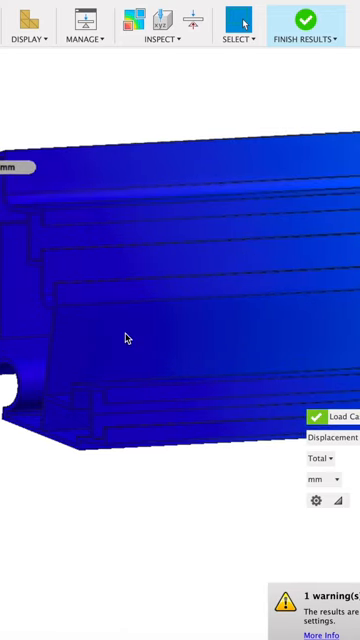
mouse_move(64, 316)
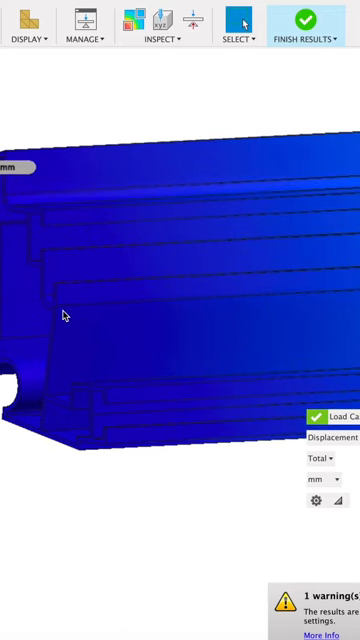